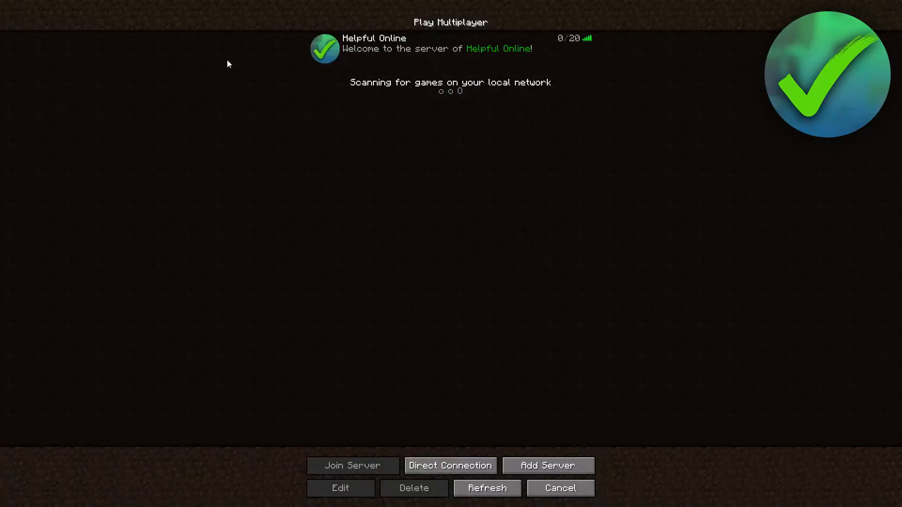
mouse_move(580, 128)
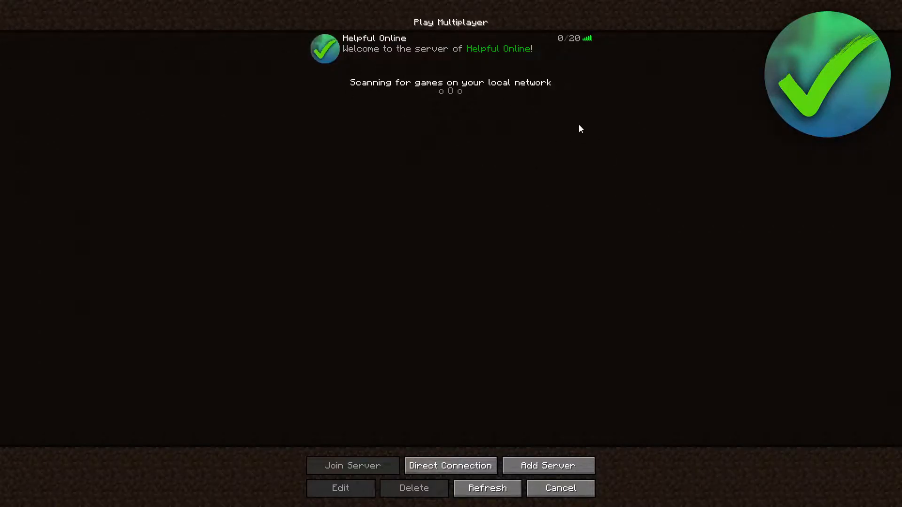
mouse_move(603, 145)
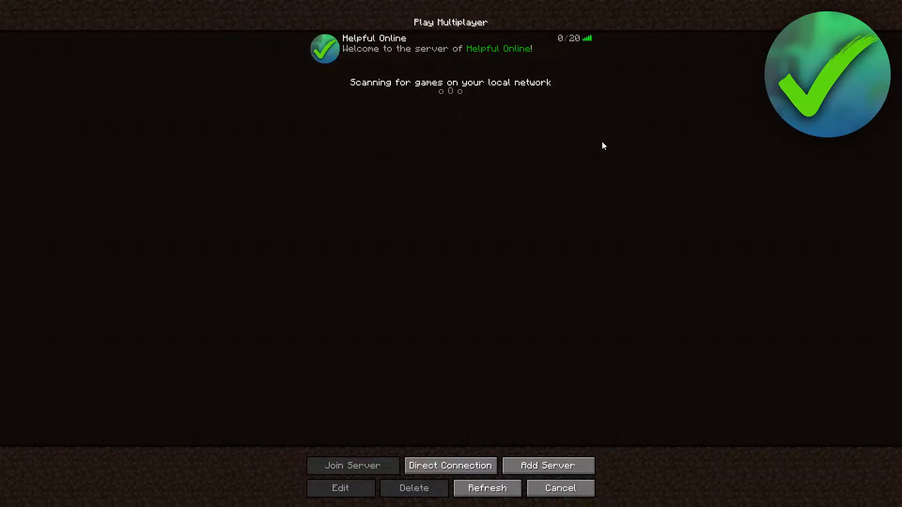
Step: Search Google in Chrome for 'aternos' to list the Aternos free server pages
click(449, 49)
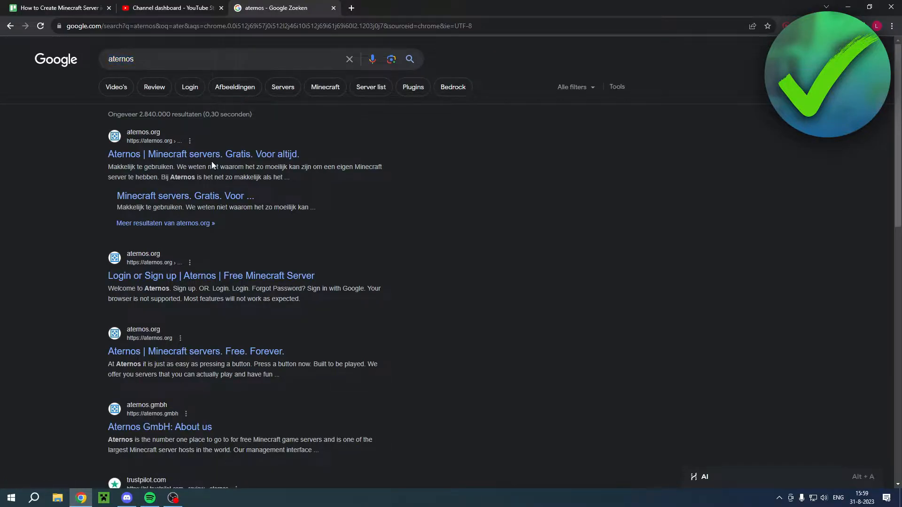
mouse_move(300, 204)
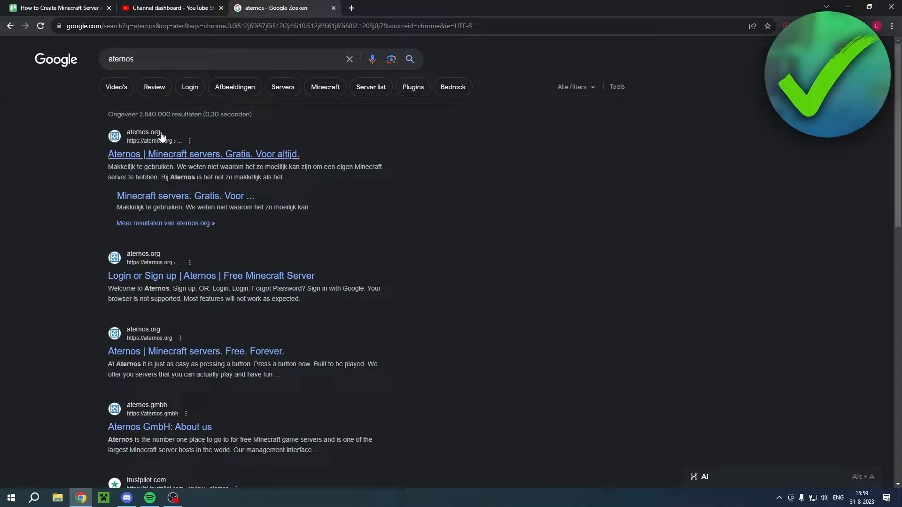
Step: Go to aternos.org from the results, landing on the Welcome to Aternos sign-up/login page
click(210, 276)
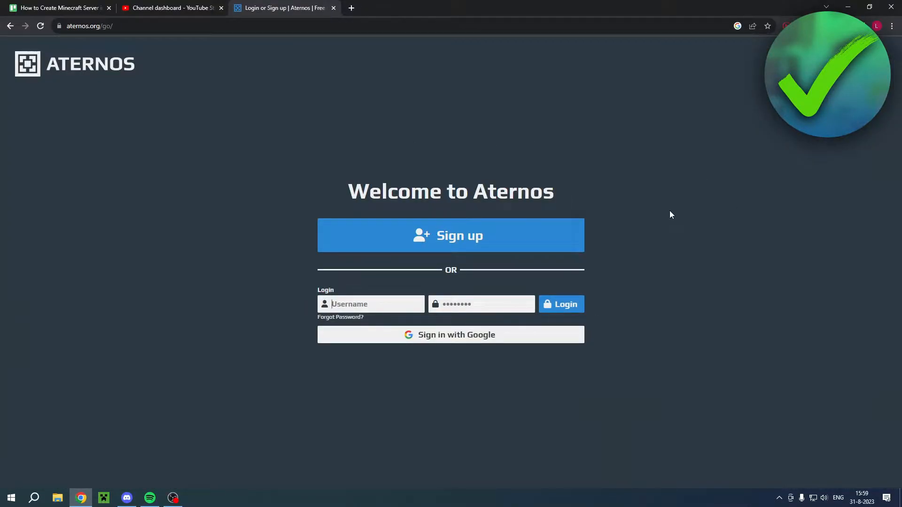
mouse_move(680, 214)
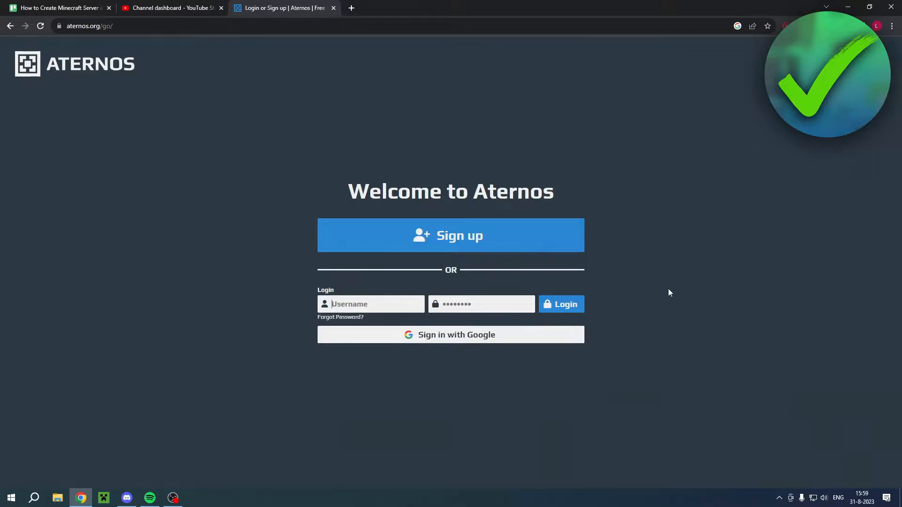
mouse_move(451, 224)
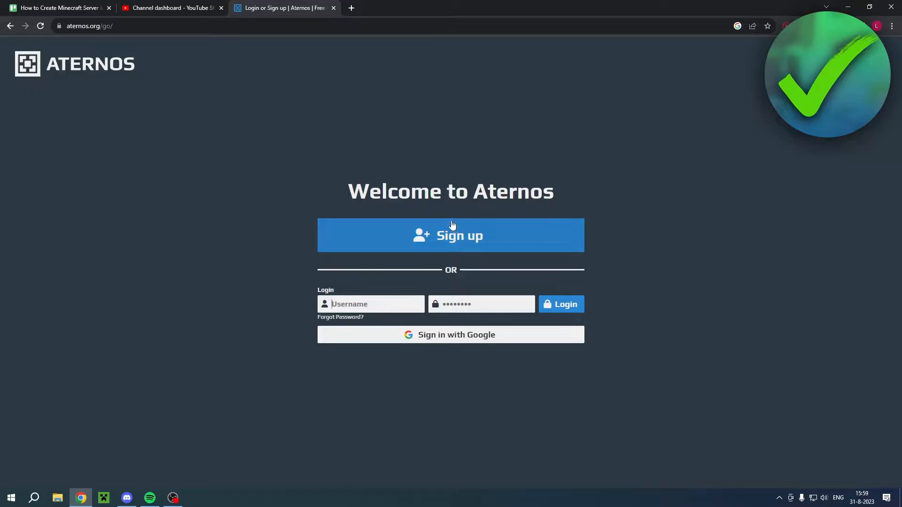
mouse_move(436, 340)
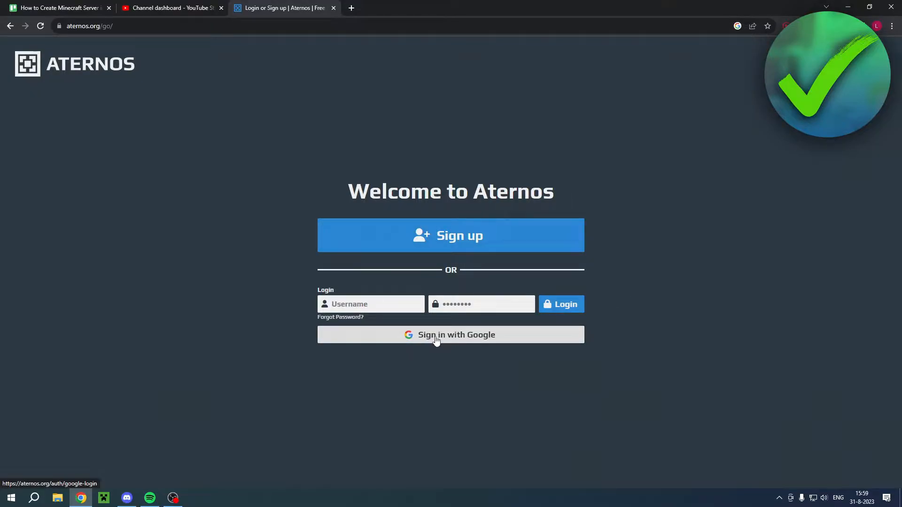
mouse_move(448, 236)
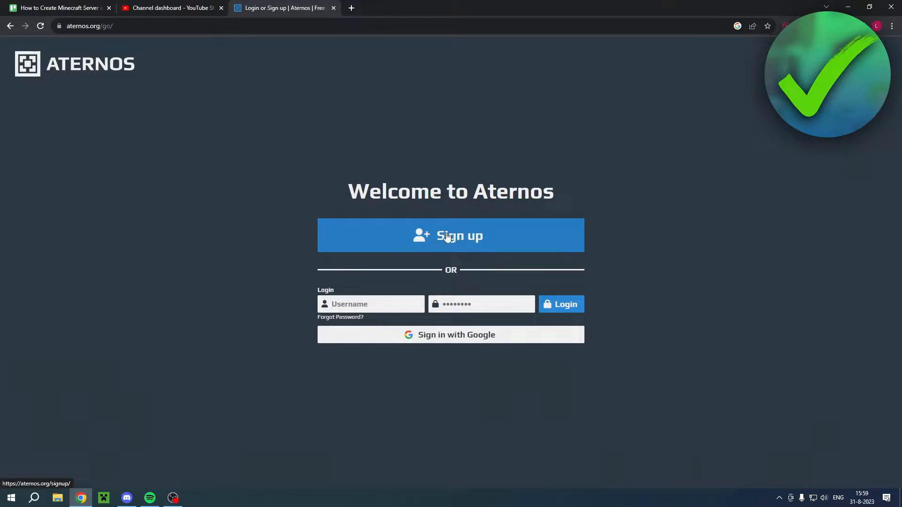
Step: Begin Aternos sign-up with a username and both agreements, continuing to the password and email step
click(451, 235)
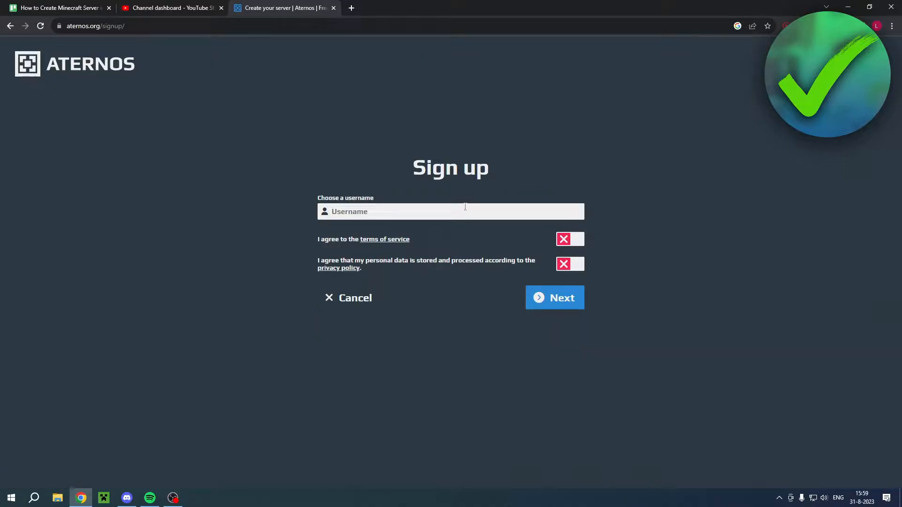
mouse_move(542, 194)
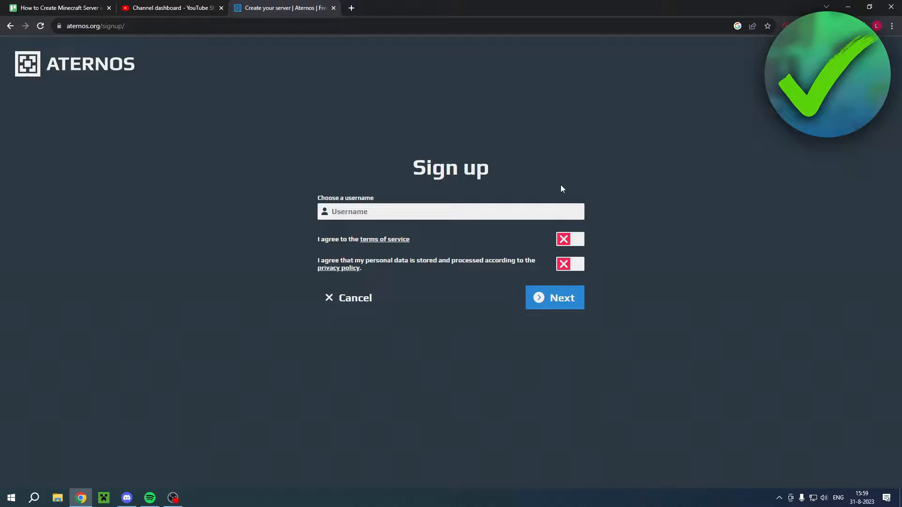
mouse_move(283, 205)
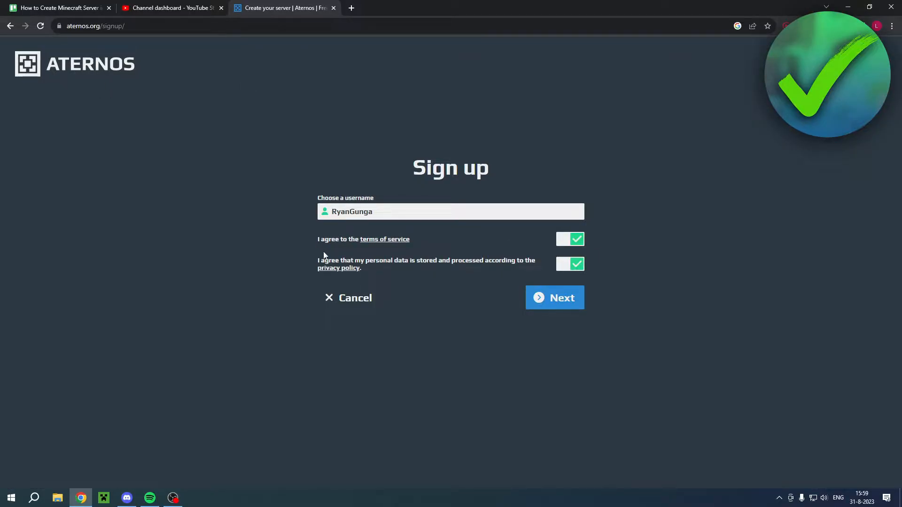
mouse_move(556, 298)
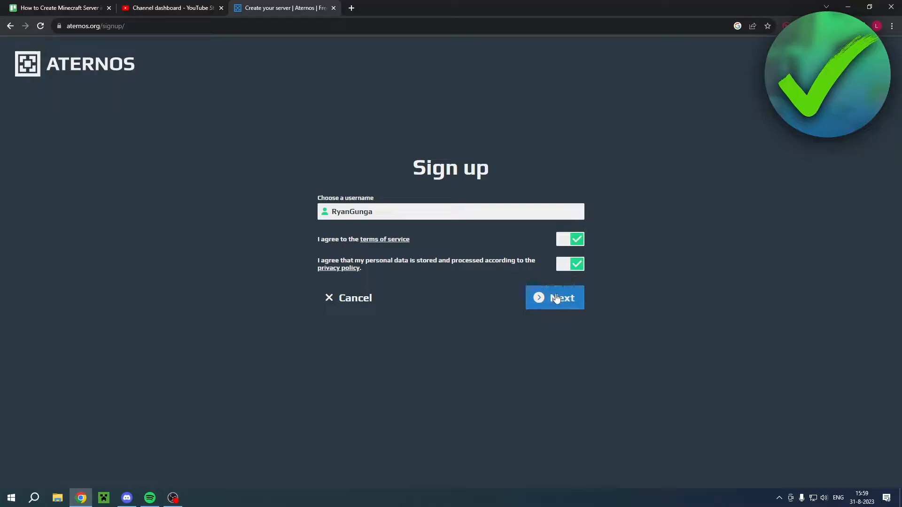
click(555, 296)
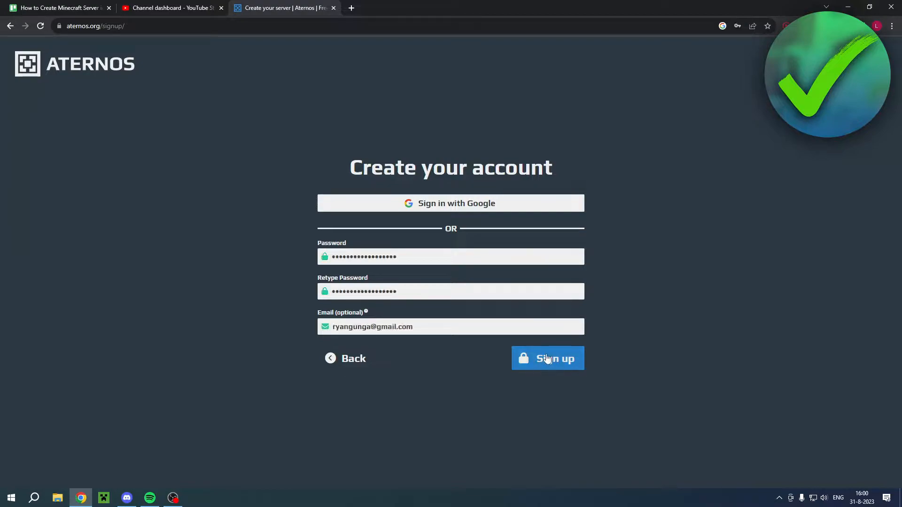
Step: Complete account creation and look over the empty Servers page with its create-a-server option
click(548, 359)
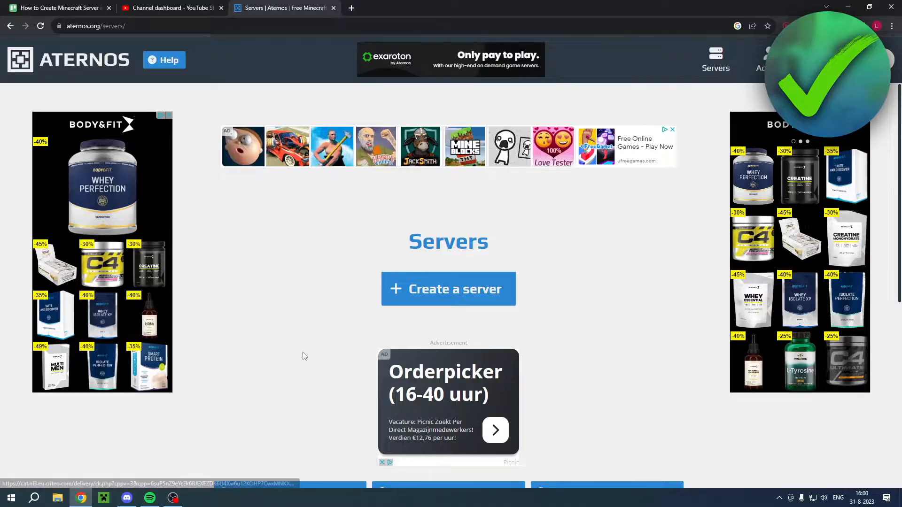
scroll(down, 3)
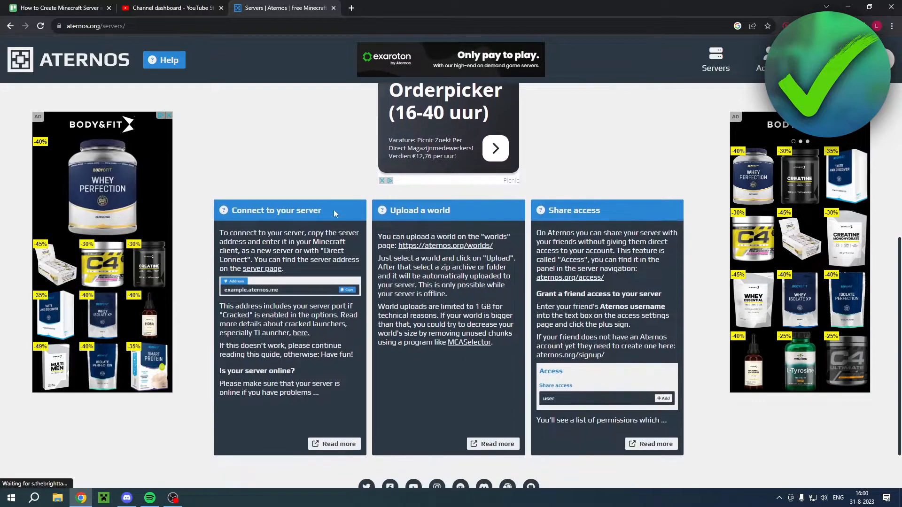
scroll(down, 3)
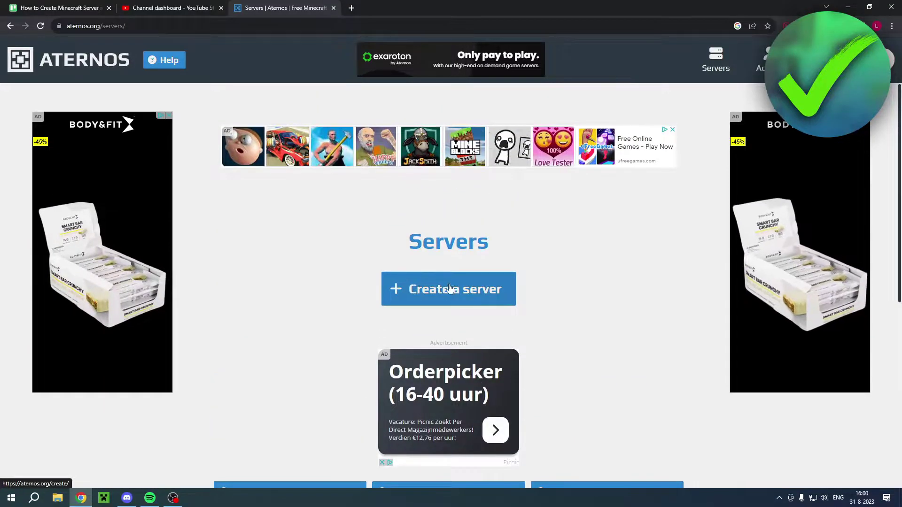
Step: Start a new Java Edition server and rename its address to HelpfulOnline with the Helpful Online message
click(448, 290)
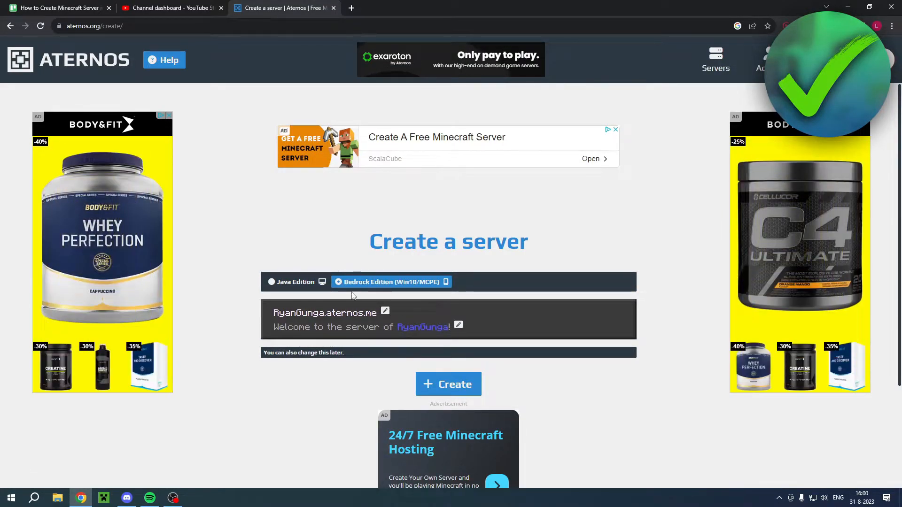
click(296, 282)
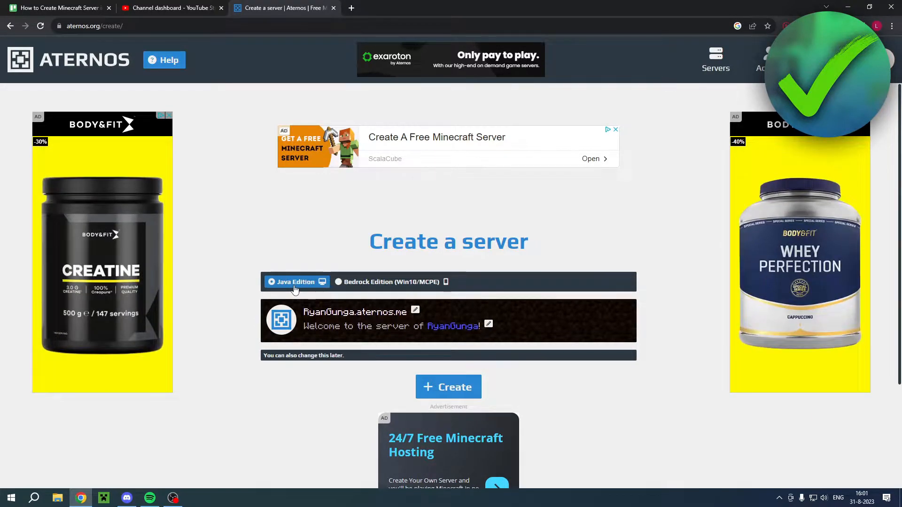
mouse_move(415, 311)
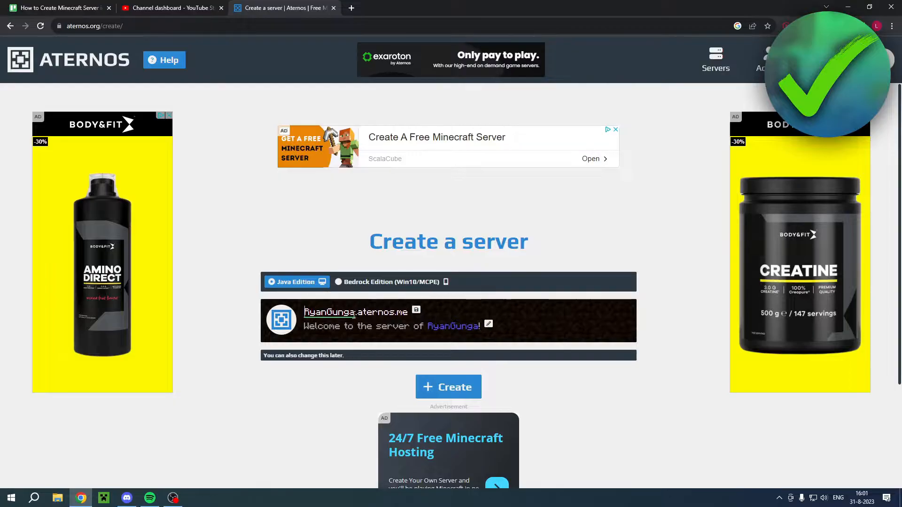
double_click(329, 312)
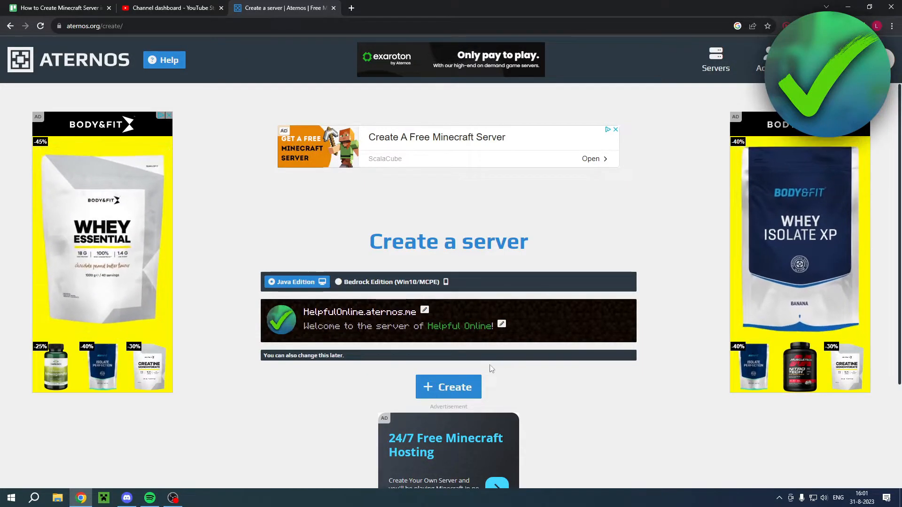
Step: Create the HelpfulOnline server, reaching its dashboard offline on Vanilla 1.20.1
click(449, 387)
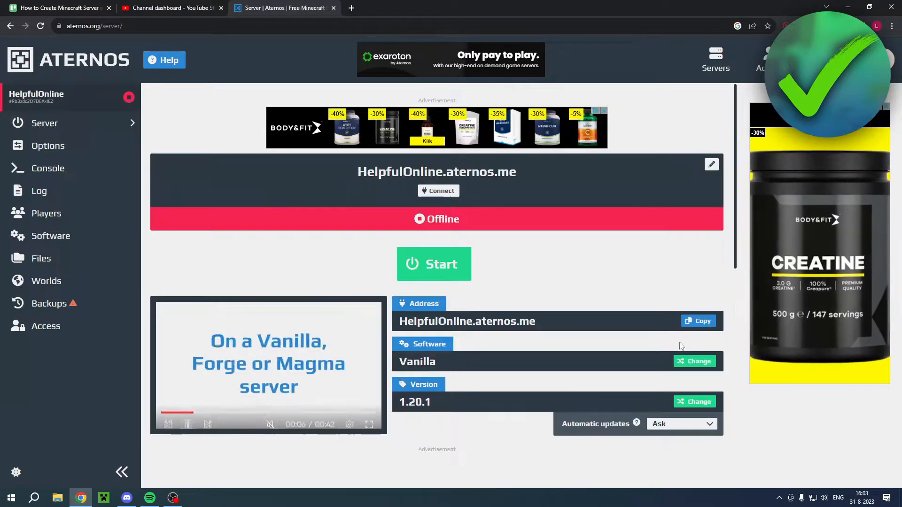
scroll(down, 3)
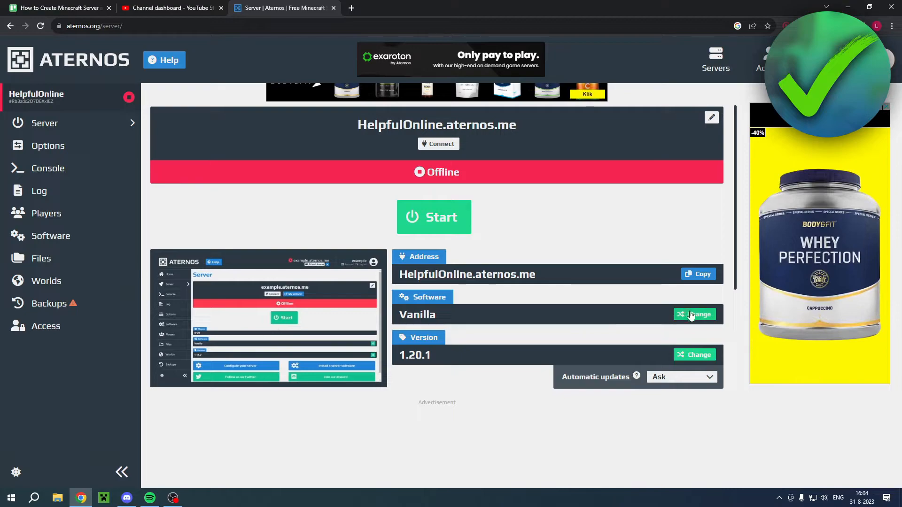
Step: Browse the server software choices including Quilt, then return to the server overview
click(695, 314)
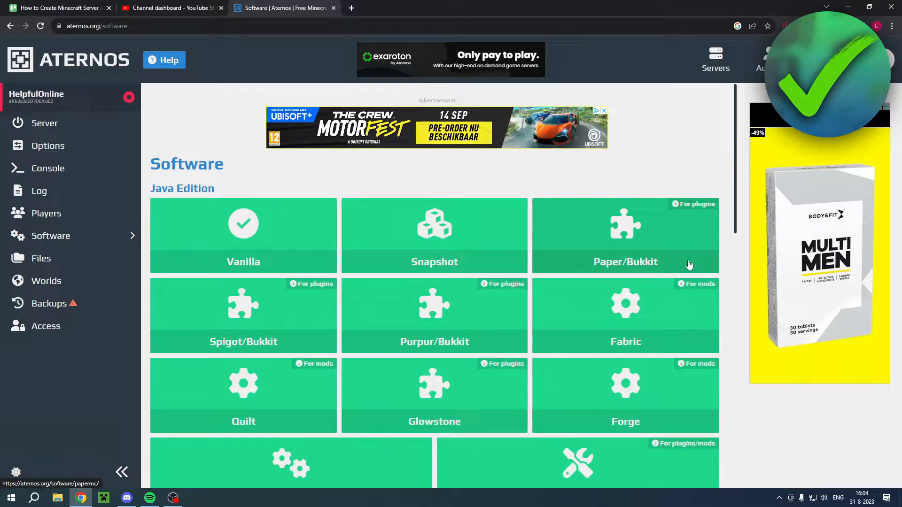
scroll(down, 3)
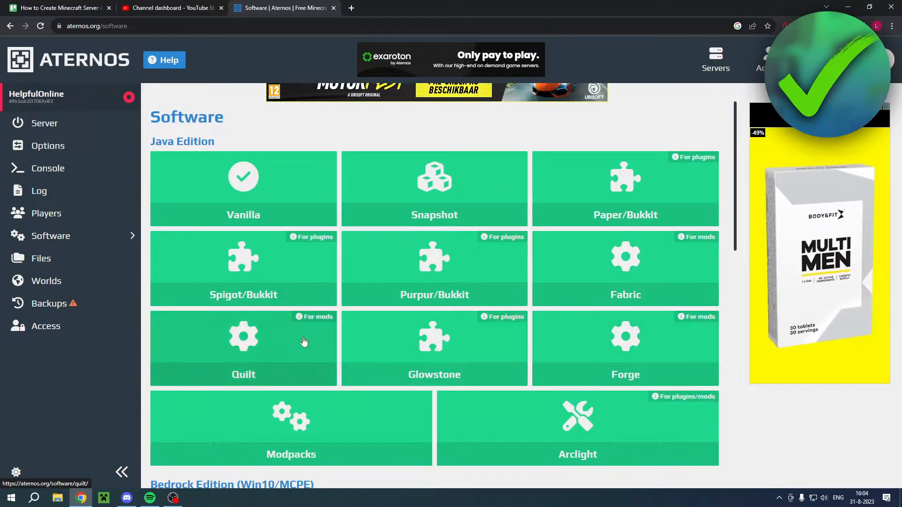
click(243, 268)
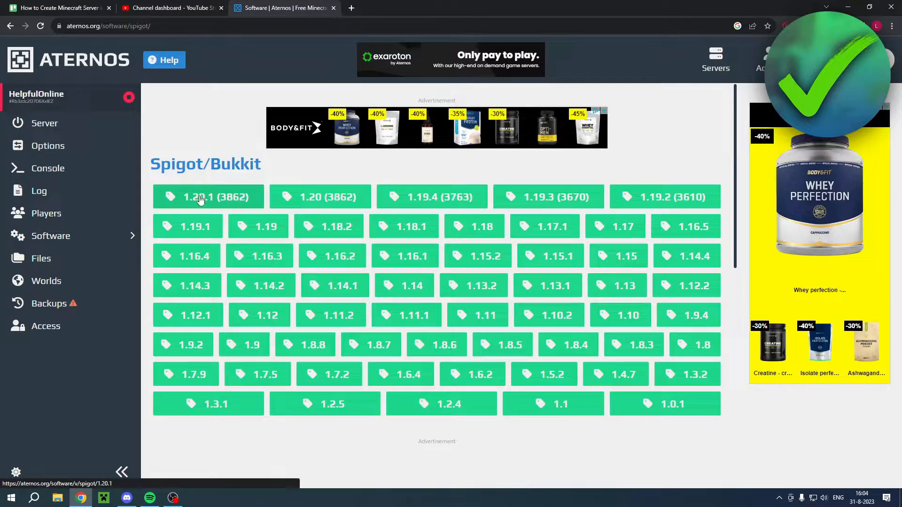
click(208, 198)
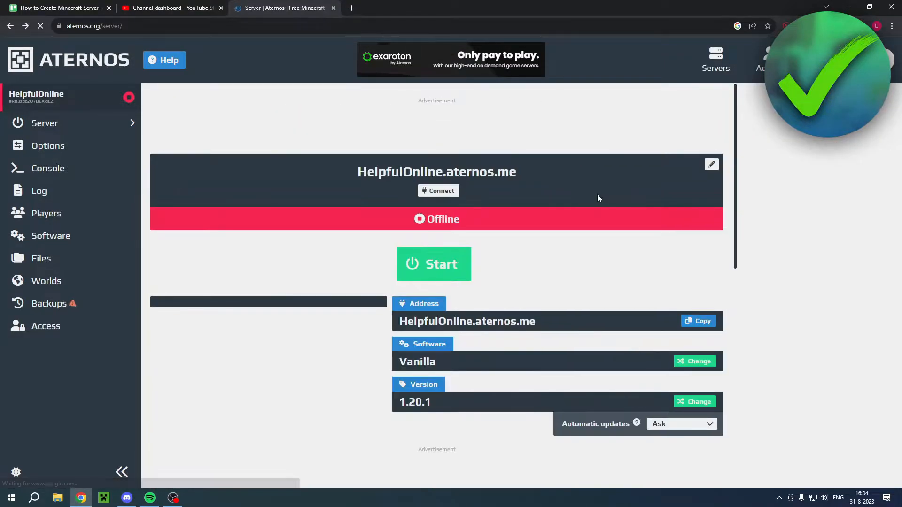
Step: Check the available Vanilla versions and go back without changing from 1.20.1
scroll(down, 3)
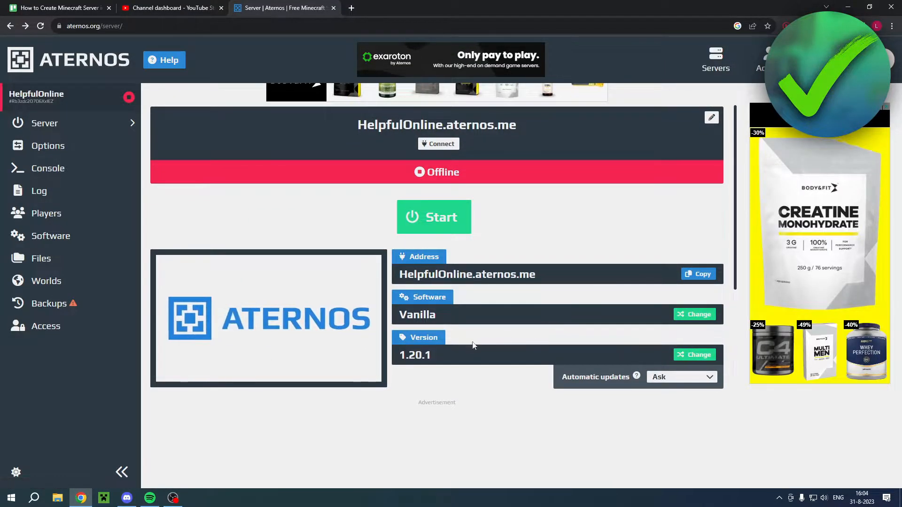
click(694, 354)
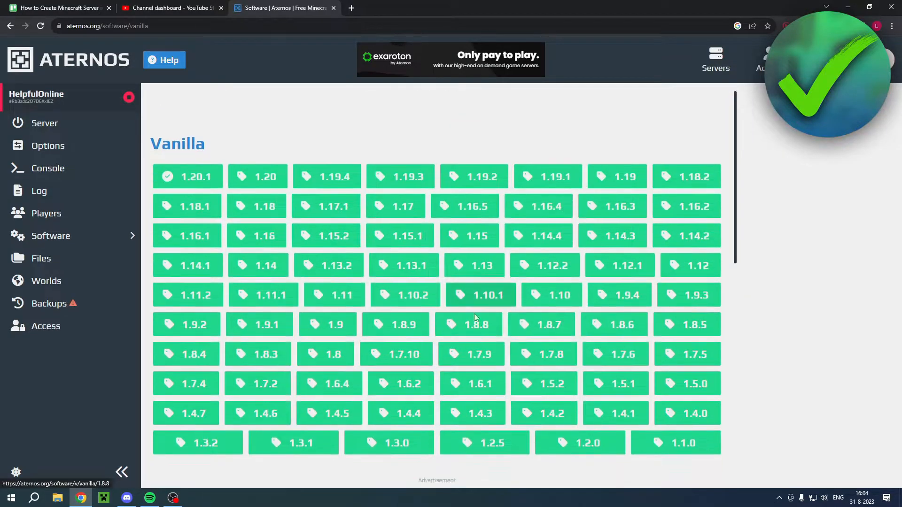
click(187, 176)
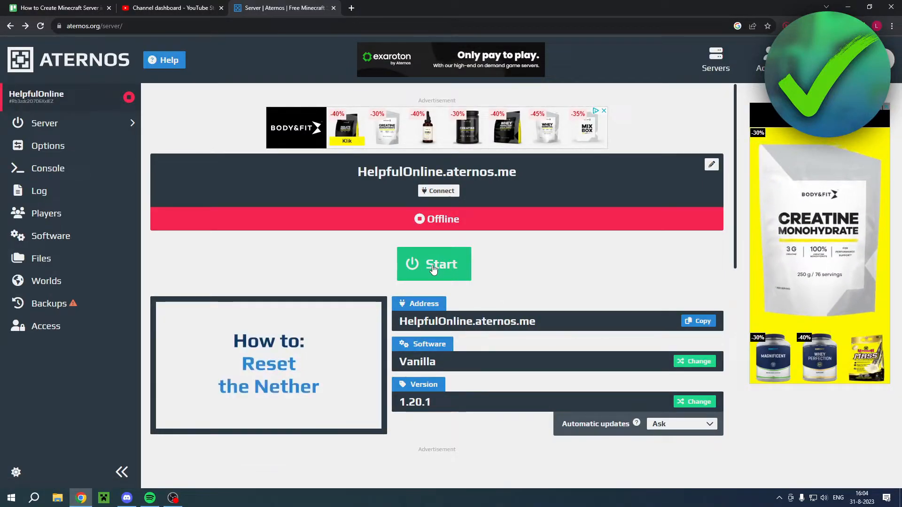
Step: Start the HelpfulOnline server, accepting the Minecraft EULA so it begins starting up
click(435, 264)
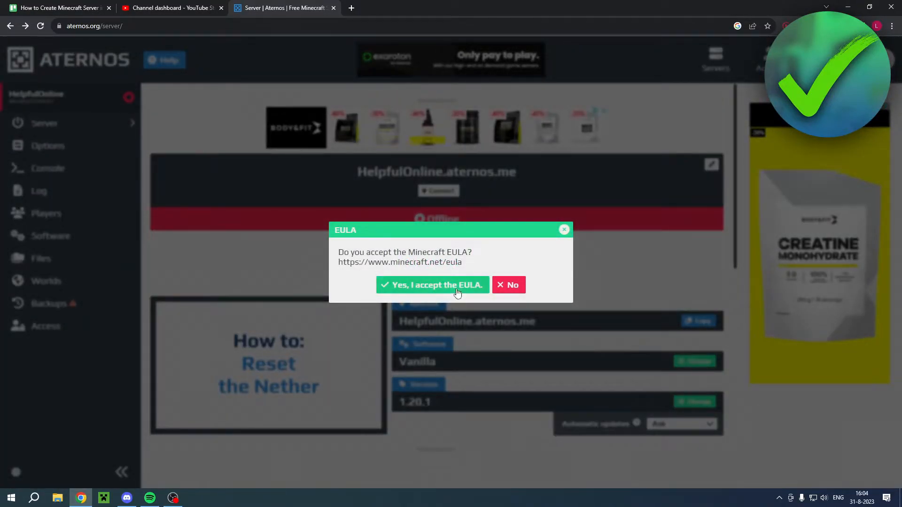
click(432, 286)
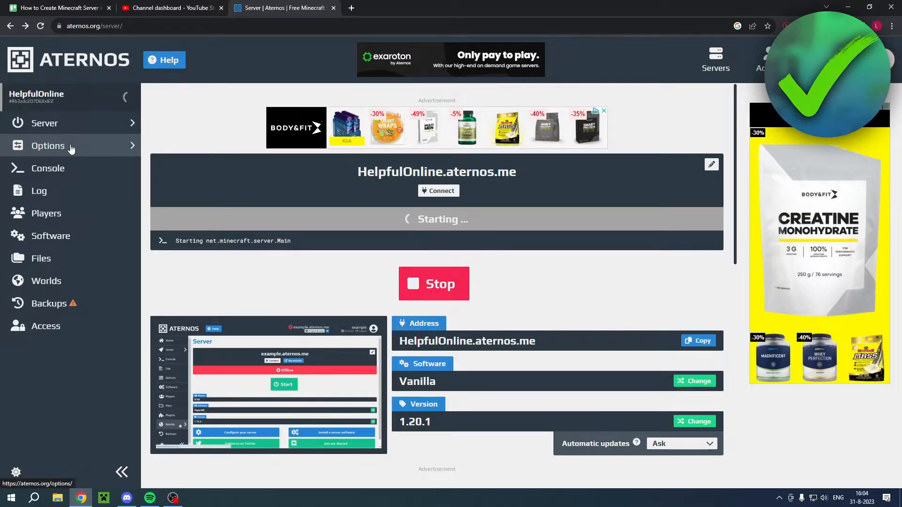
Step: Review the server.properties options, then switch to the console while the server starts
click(47, 146)
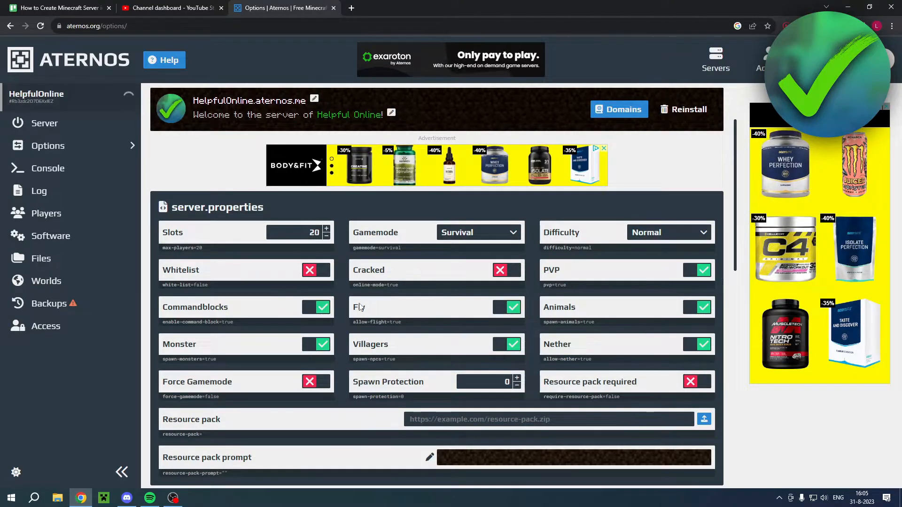
scroll(down, 3)
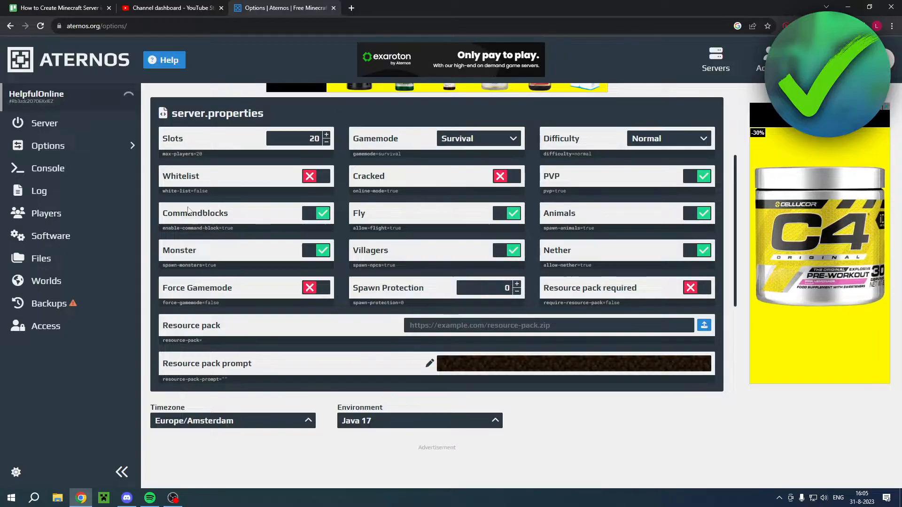
click(47, 168)
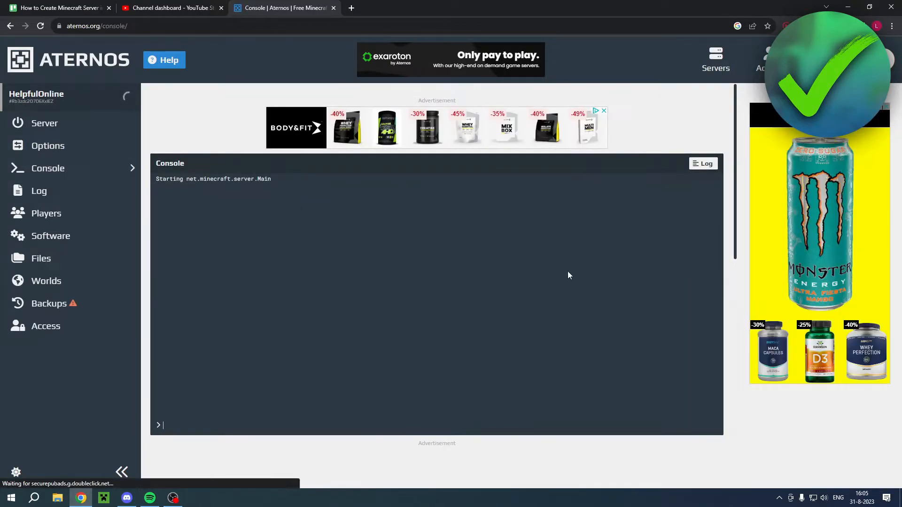
Step: Look through the Log and Players pages, then the Software list with Vanilla chosen
click(40, 191)
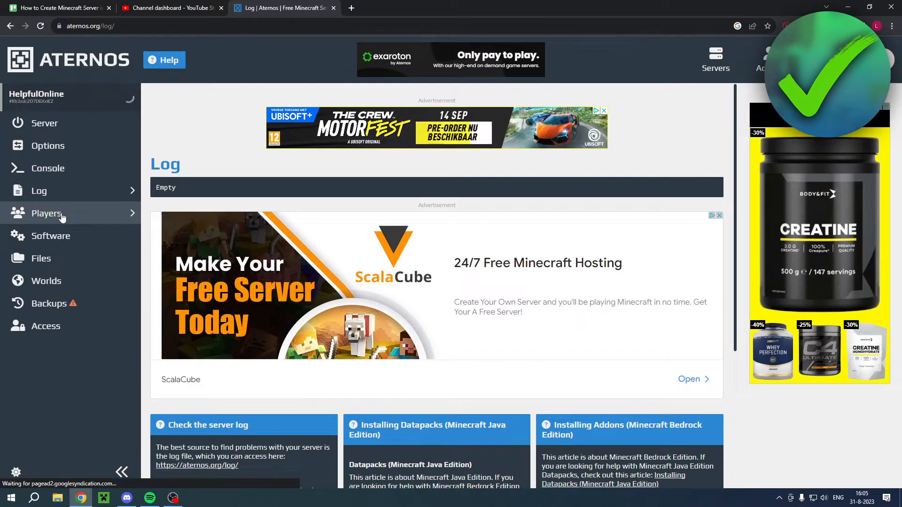
click(47, 213)
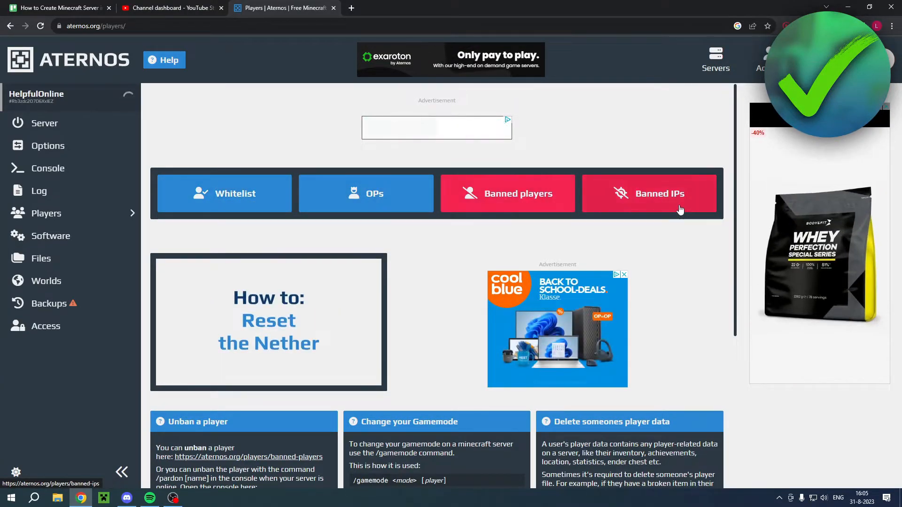
click(50, 236)
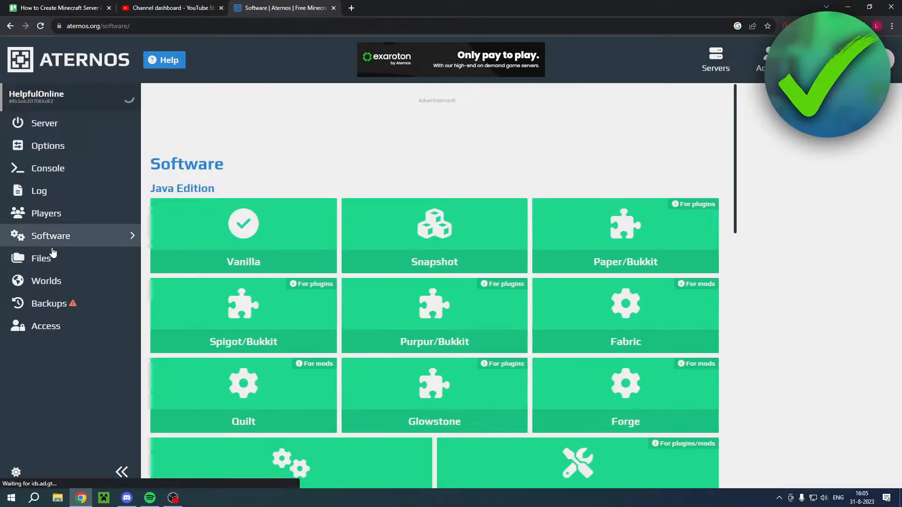
scroll(down, 3)
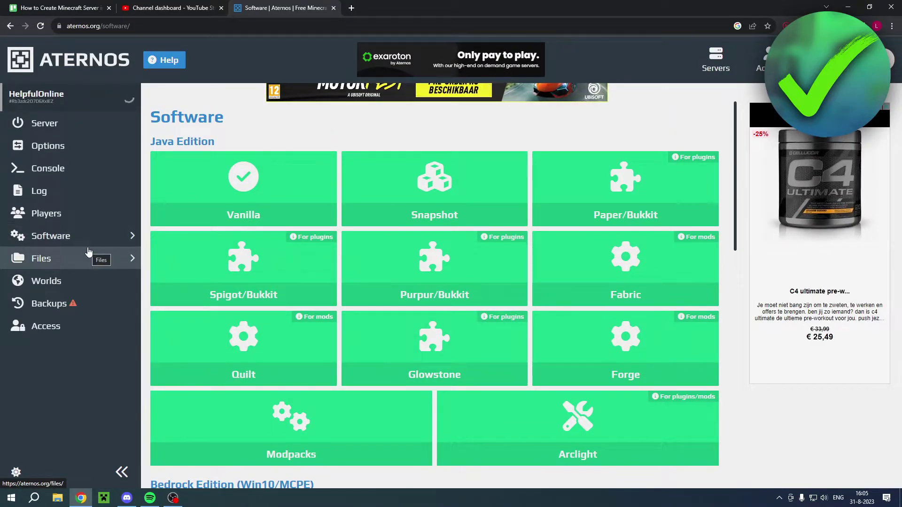
Step: View the server's Files and Worlds pages, then the Backups page asking for Google connection
click(41, 259)
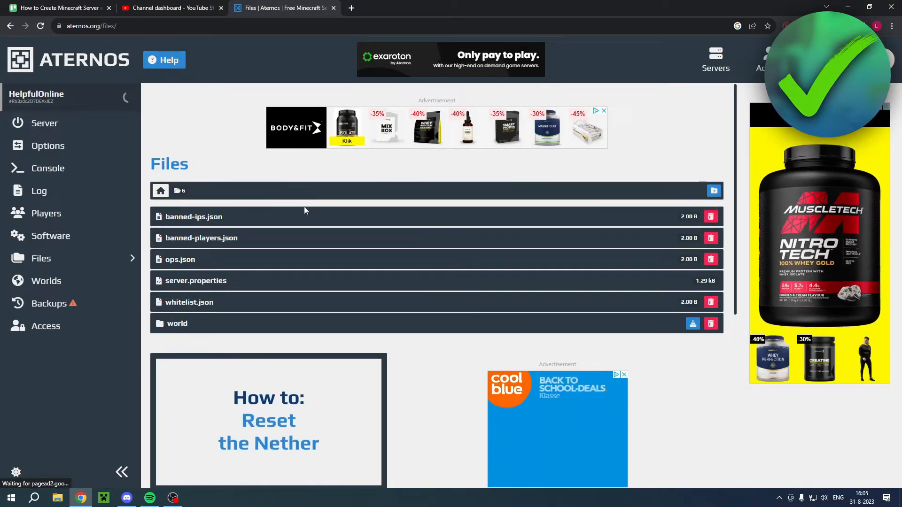
click(46, 281)
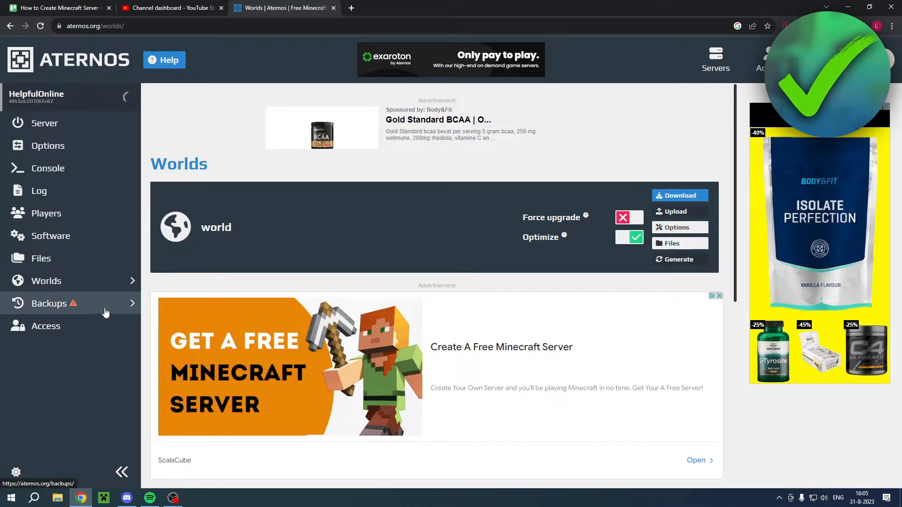
click(48, 303)
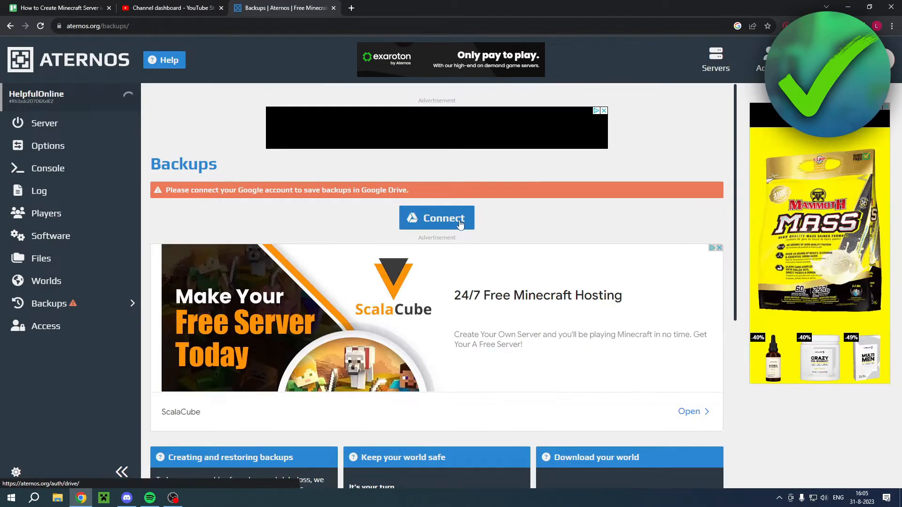
Step: Show the Access page for sharing the server with another Aternos username
click(45, 326)
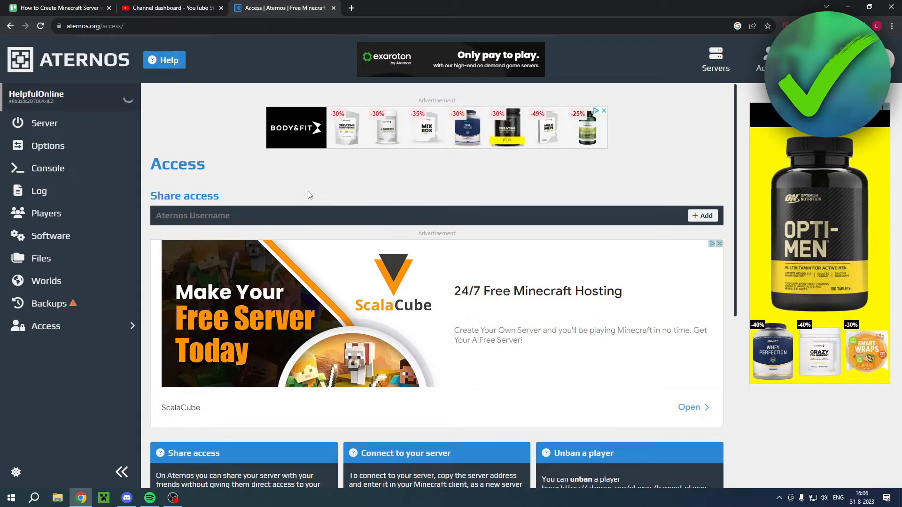
Step: Return to the Server overview so HelpfulOnline shows online with 0 of 20 players
click(45, 122)
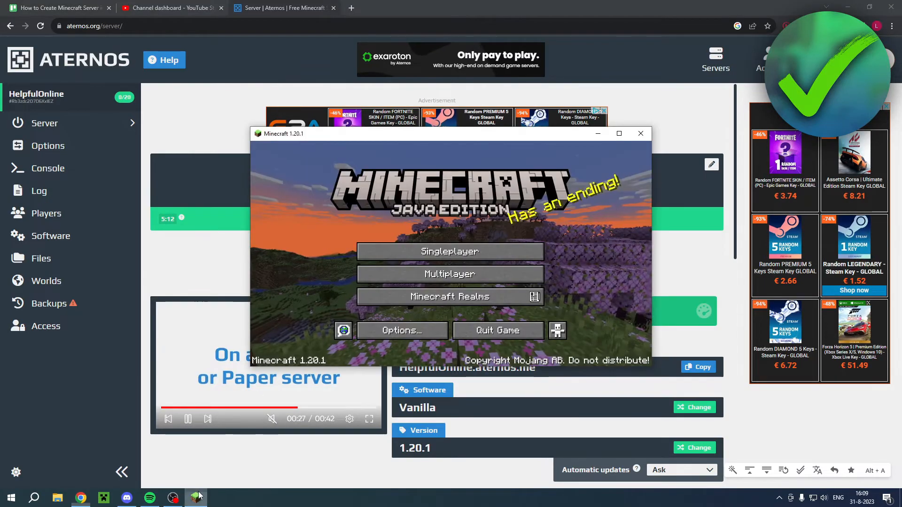
Step: Add a multiplayer server entry with address HelpfulOnline.aternos.me and save it
click(450, 275)
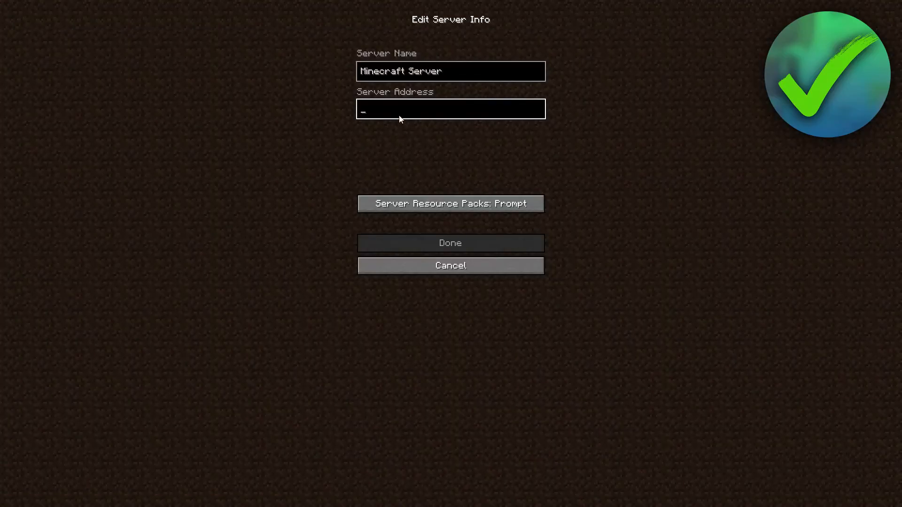
text(HelpfulOnline.aternos.me)
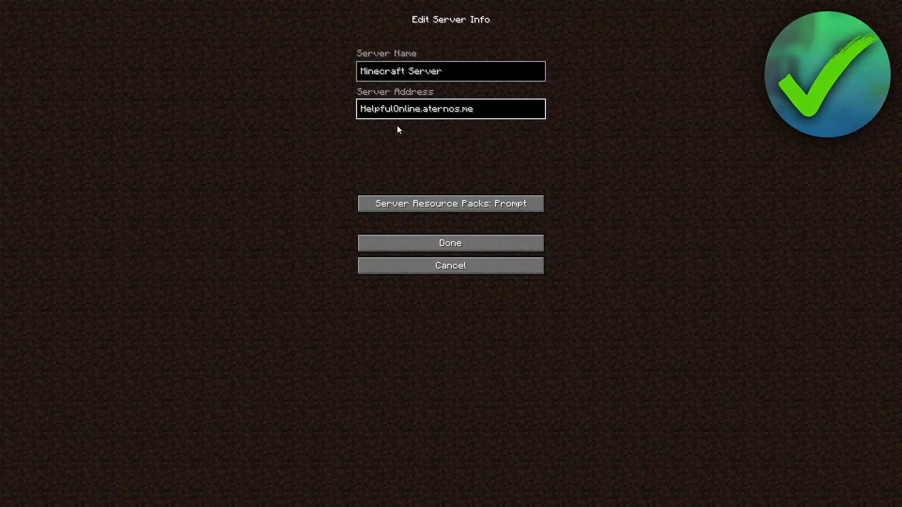
click(450, 243)
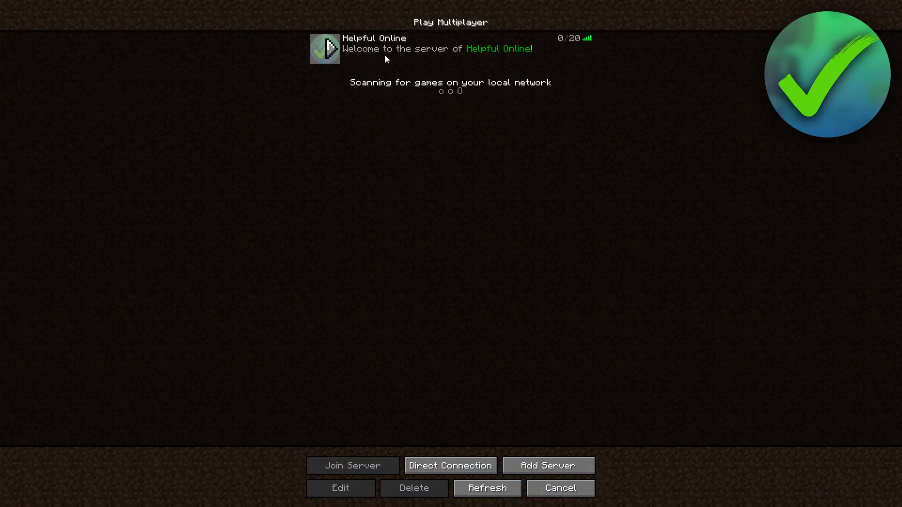
Step: Join the Helpful Online server and spawn in its spruce forest world
click(352, 465)
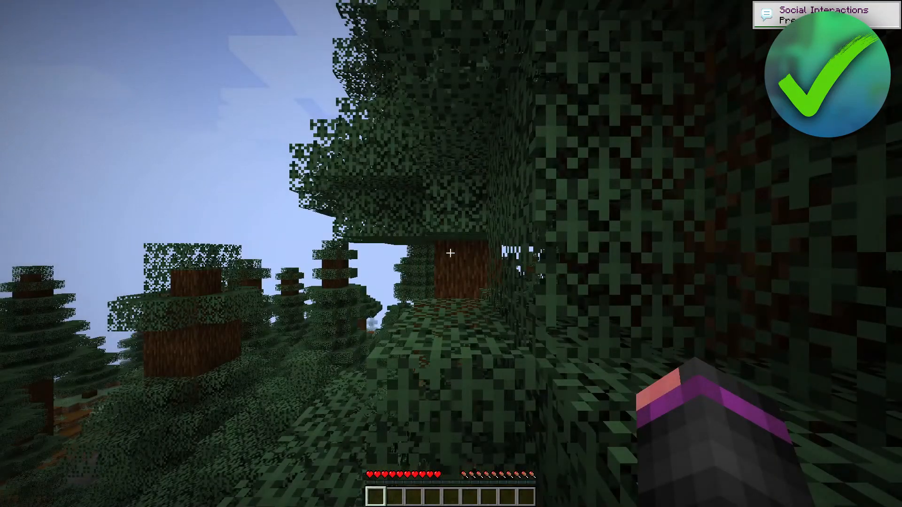
mouse_move(451, 253)
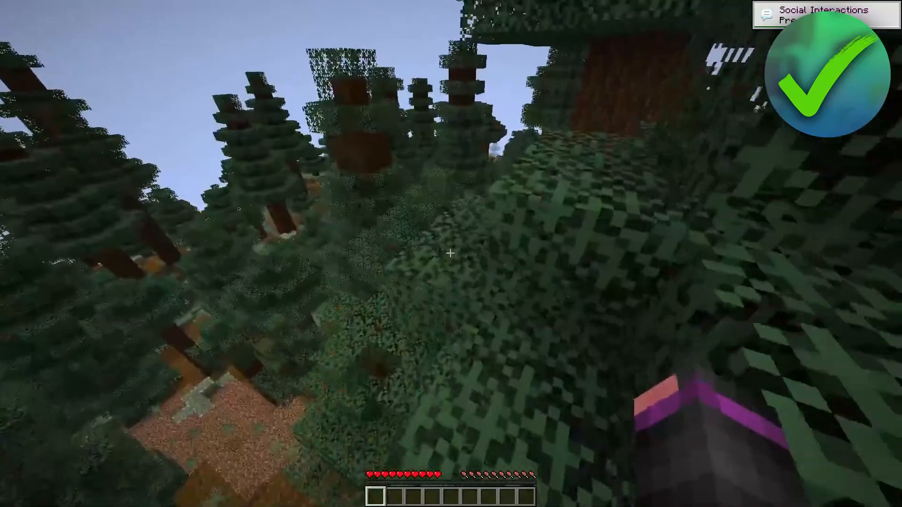
mouse_move(451, 254)
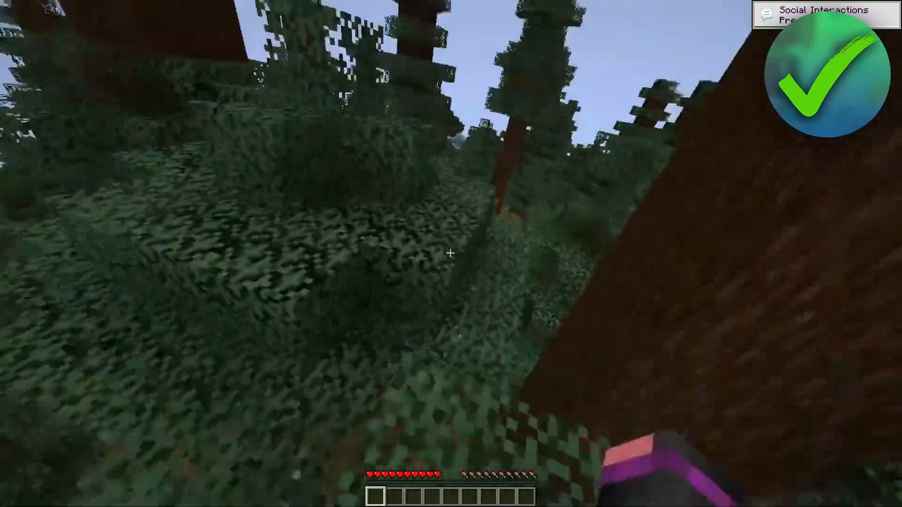
mouse_move(451, 254)
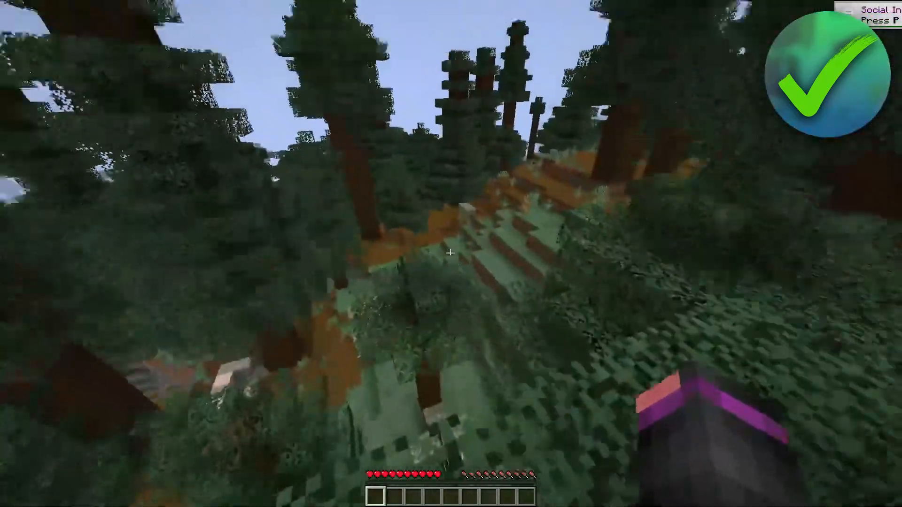